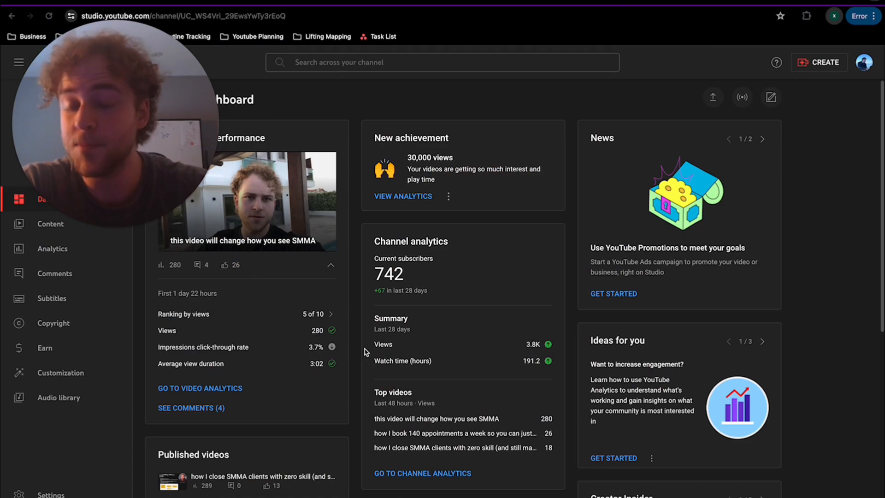
Bring the 'My number one Youtube frame' Hormozi quote into view on the board
{"action": "double_click", "coordinate": [388, 274]}
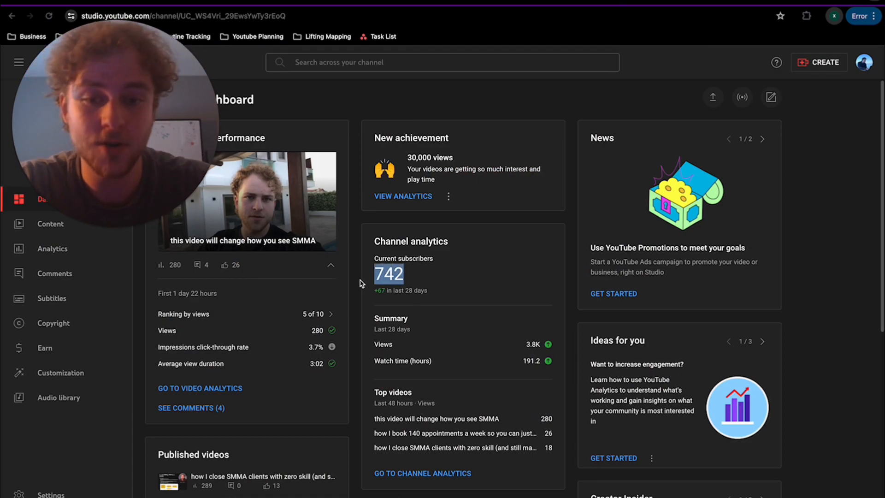
{"action": "mouse_move", "coordinate": [421, 284]}
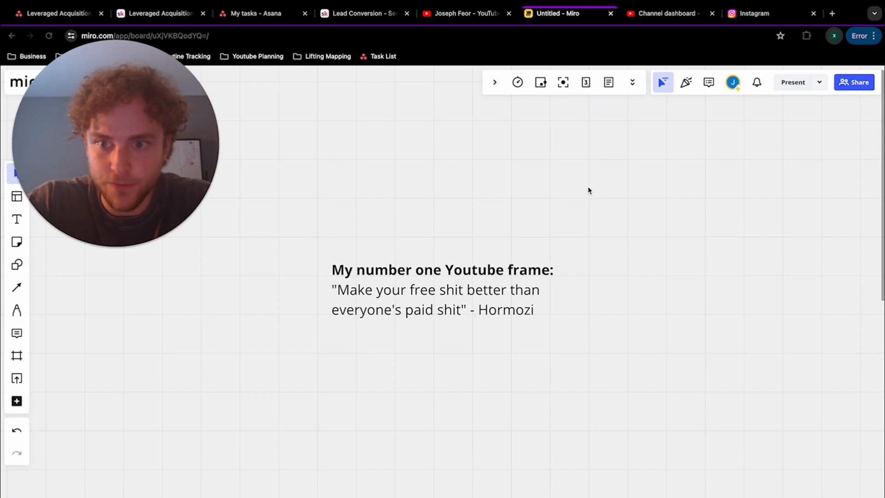
Switch to the channel's YouTube videos page listing the SMMA thumbnails
{"action": "left_click", "coordinate": [463, 13]}
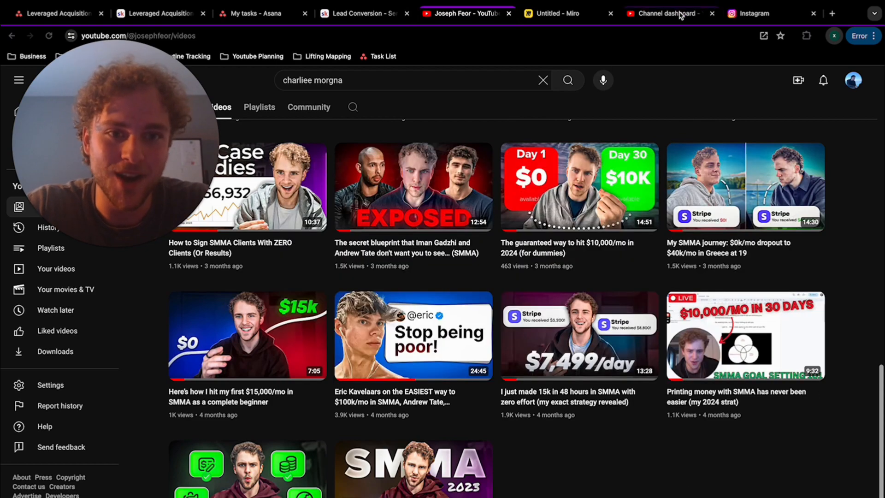
Return to the Miro board and bring the CTR (above 5%, 6.5% example) and Retention sections into view
{"action": "left_click", "coordinate": [564, 13]}
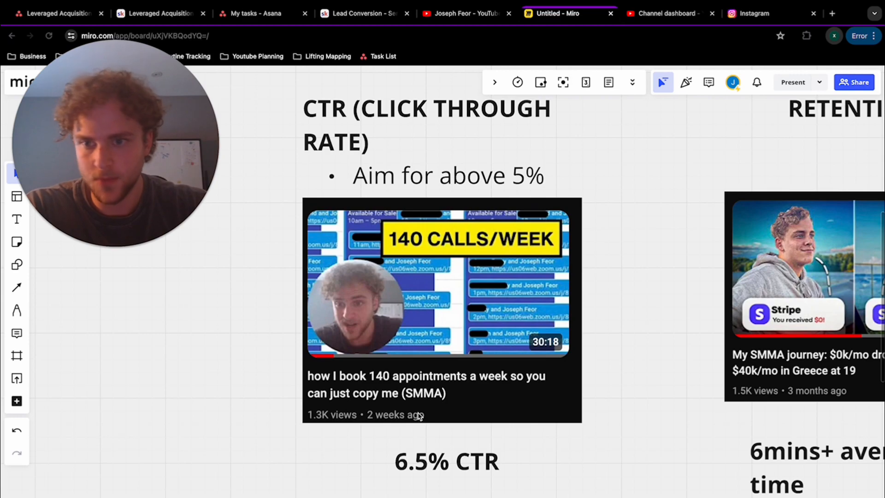
{"action": "scroll", "scroll_direction": "down", "scroll_amount": 3}
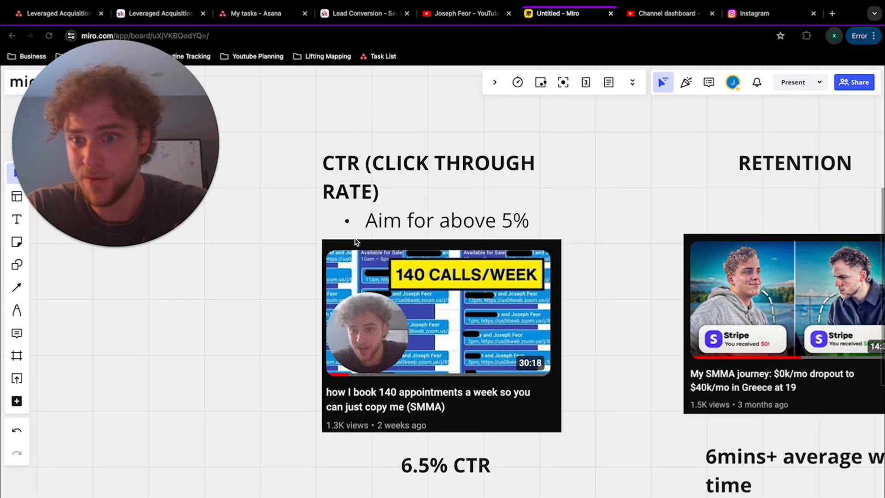
{"action": "mouse_move", "coordinate": [500, 424]}
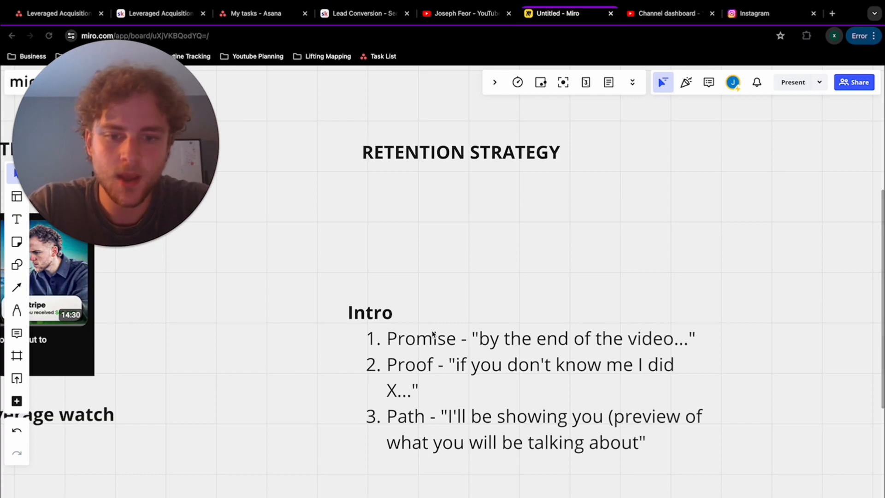
{"action": "mouse_move", "coordinate": [434, 372]}
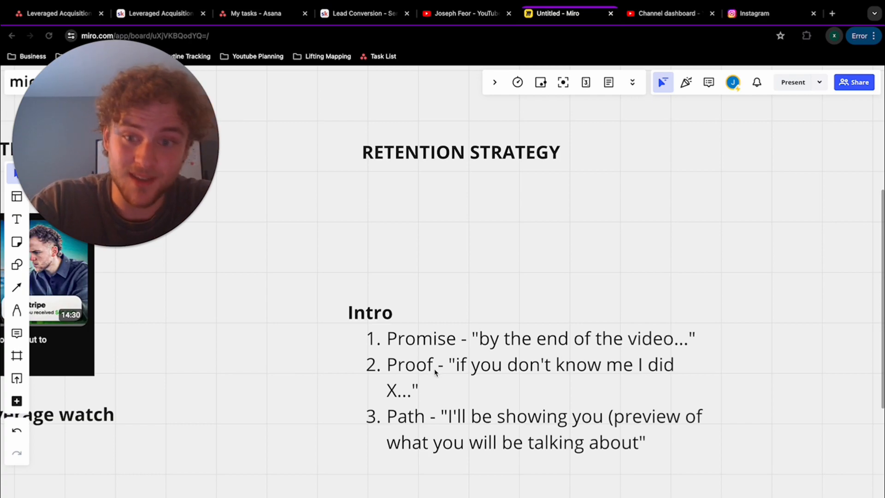